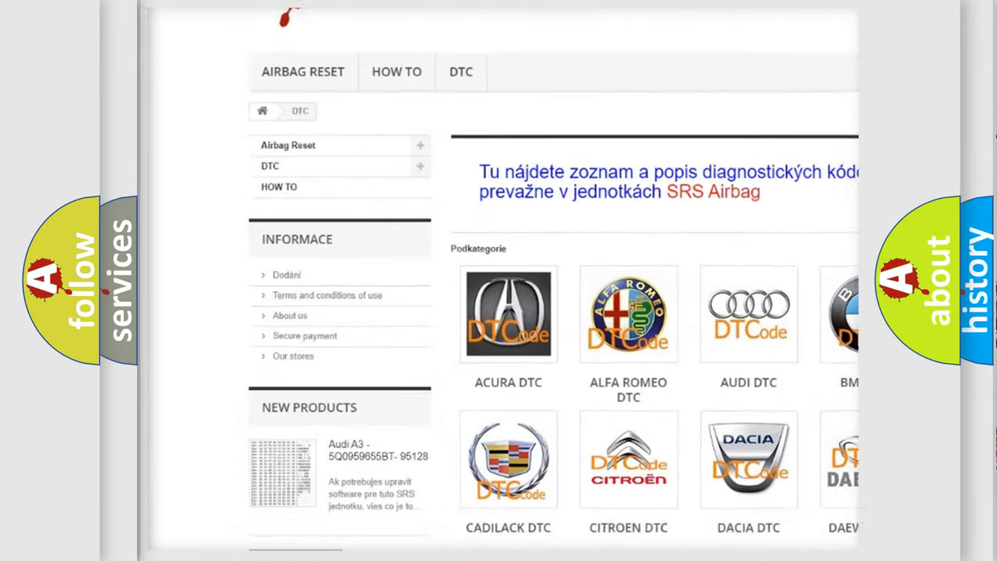
# Step: Scroll the DTC page's Podkategorie grid and open the BMW DTC subcategory
pyautogui.scroll(-3)
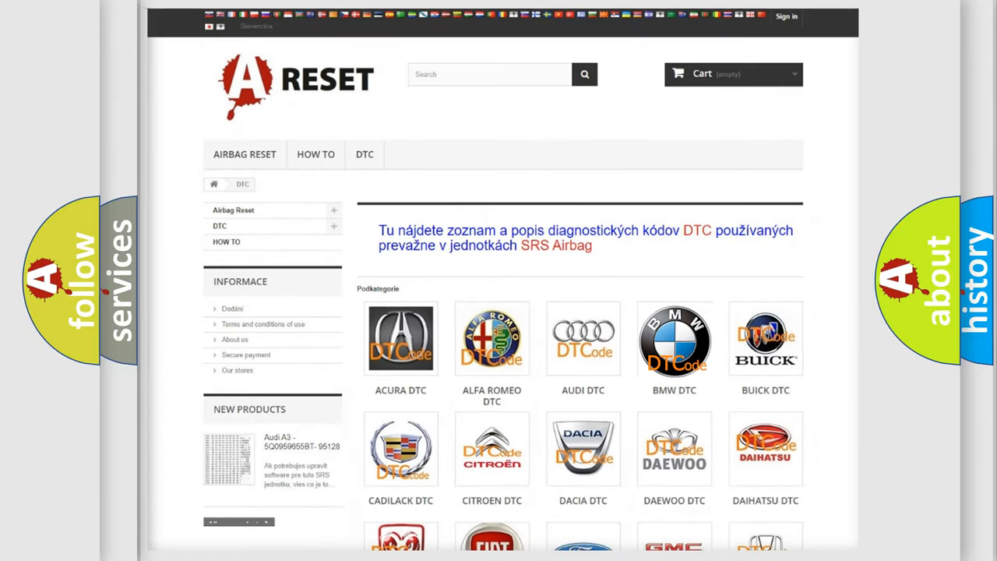
pyautogui.click(674, 339)
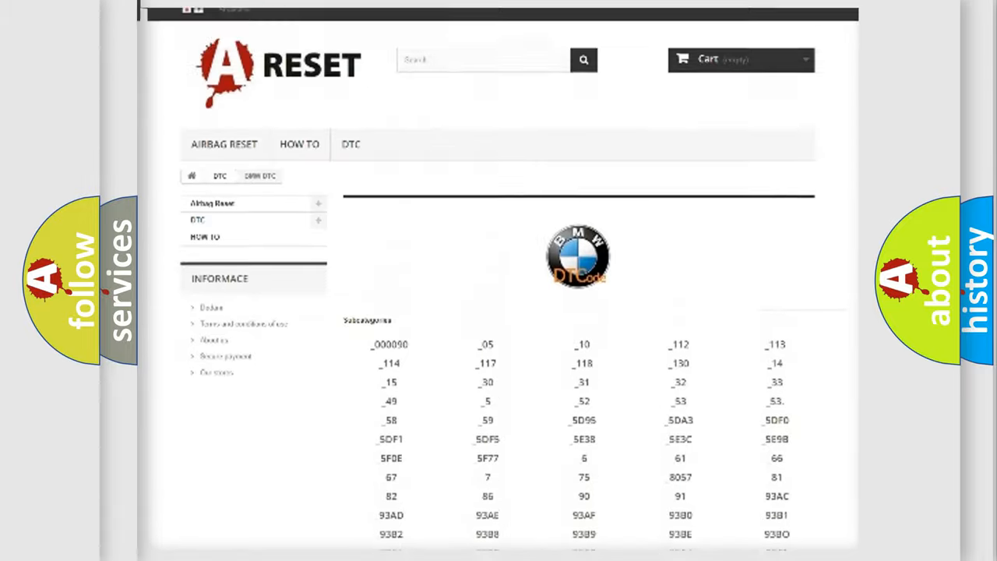